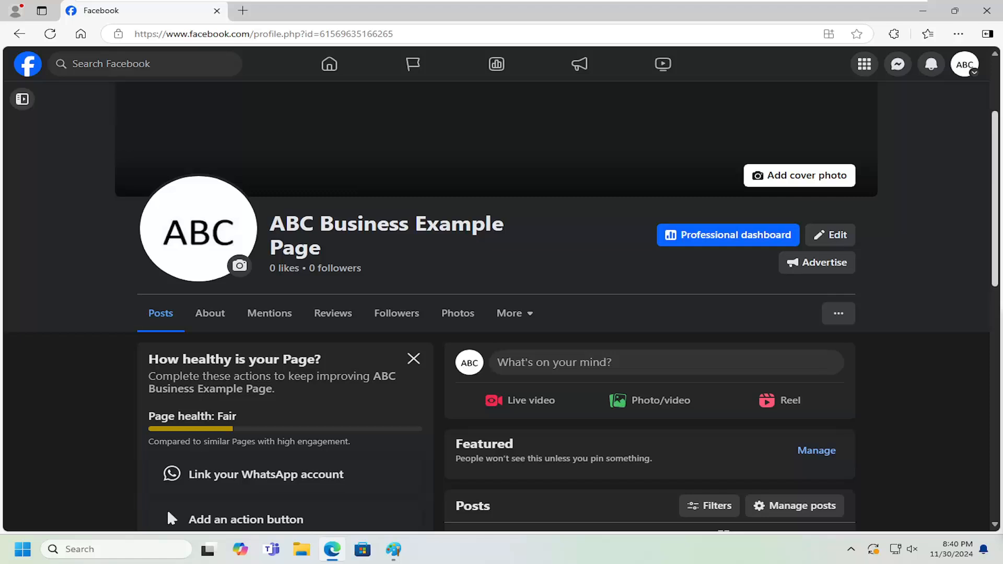
mouse_move(853, 287)
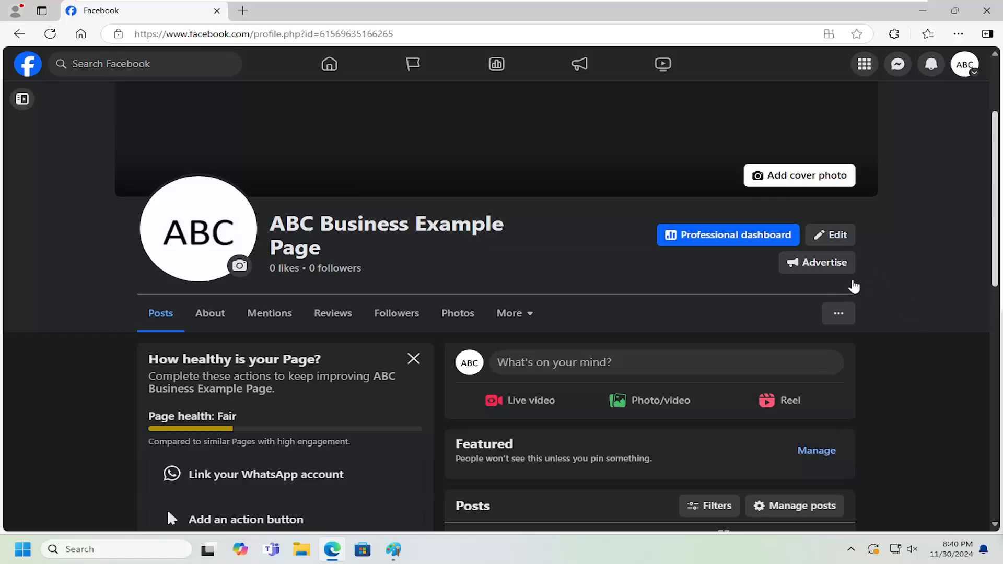
mouse_move(852, 288)
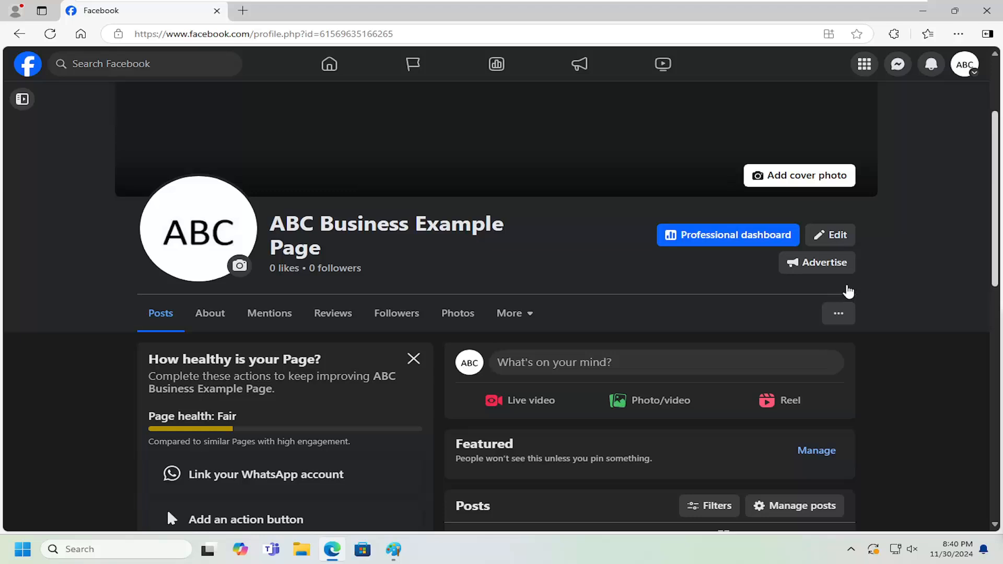
mouse_move(853, 284)
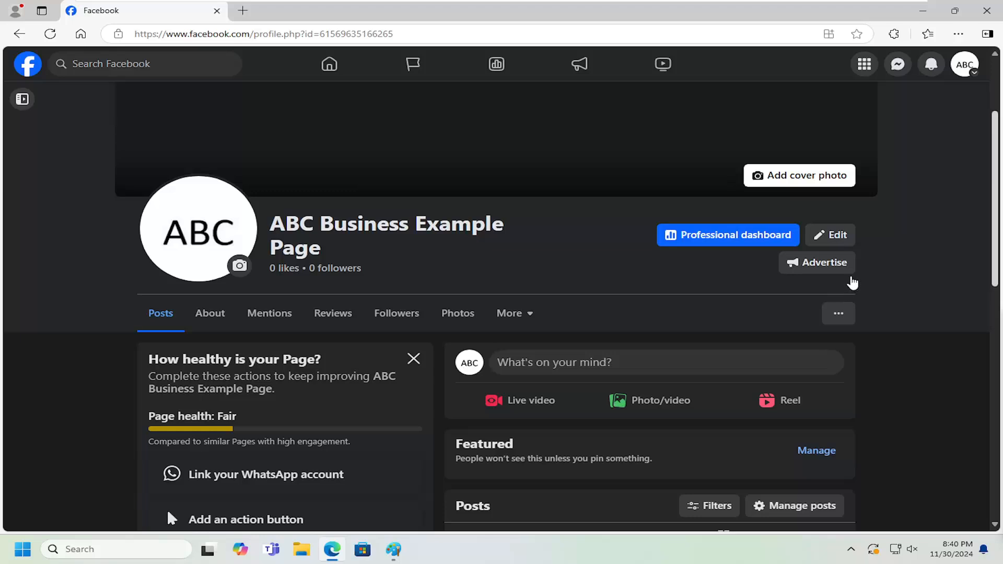
mouse_move(789, 183)
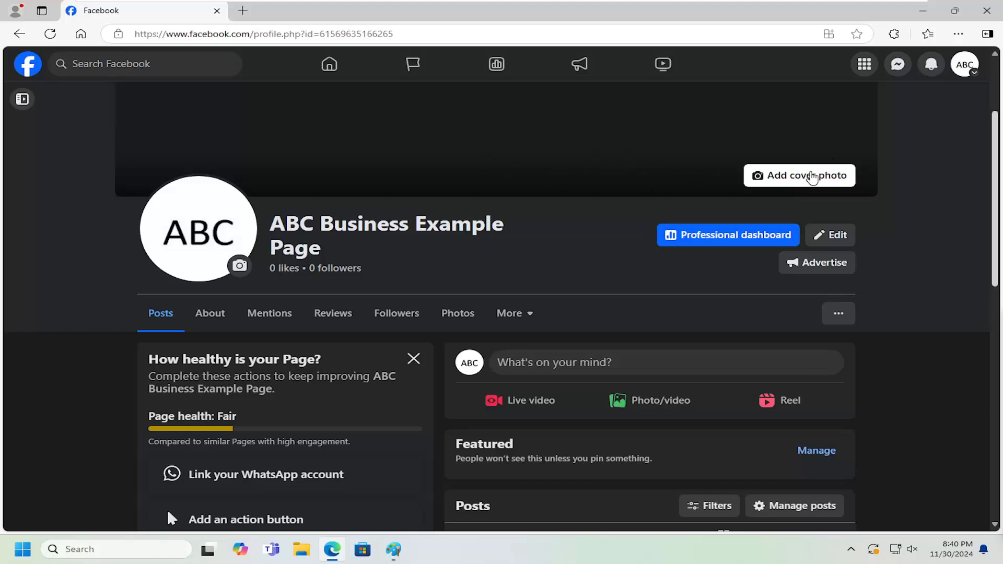
mouse_move(794, 179)
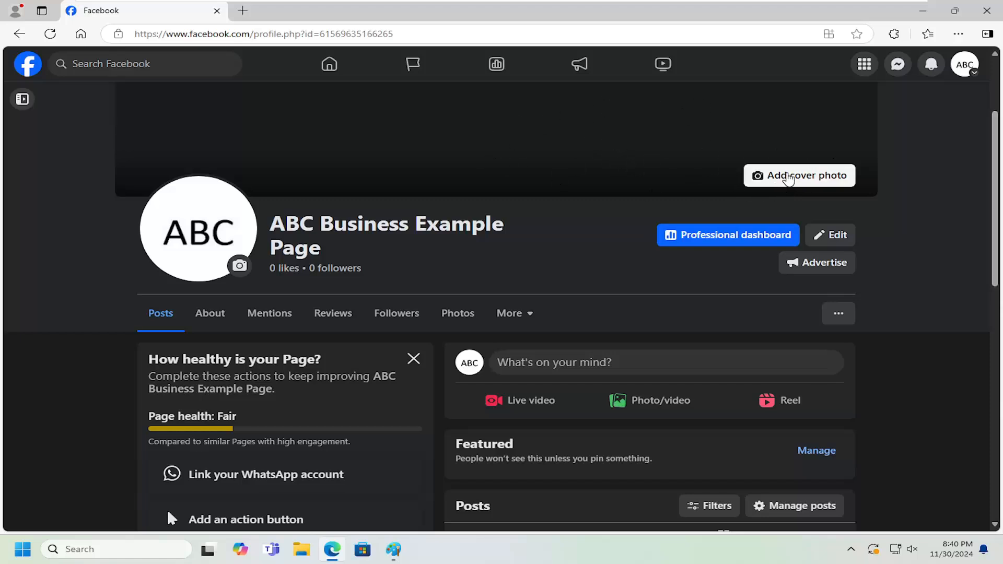
Step: Upload the canyon landscape image '12' from the Desktop as the page's cover photo
left_click(798, 175)
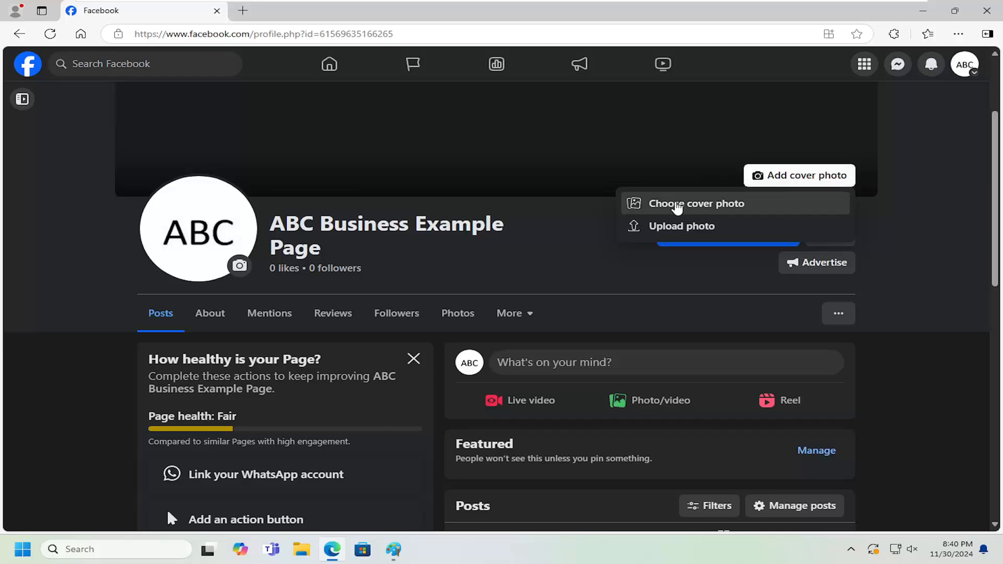
left_click(681, 226)
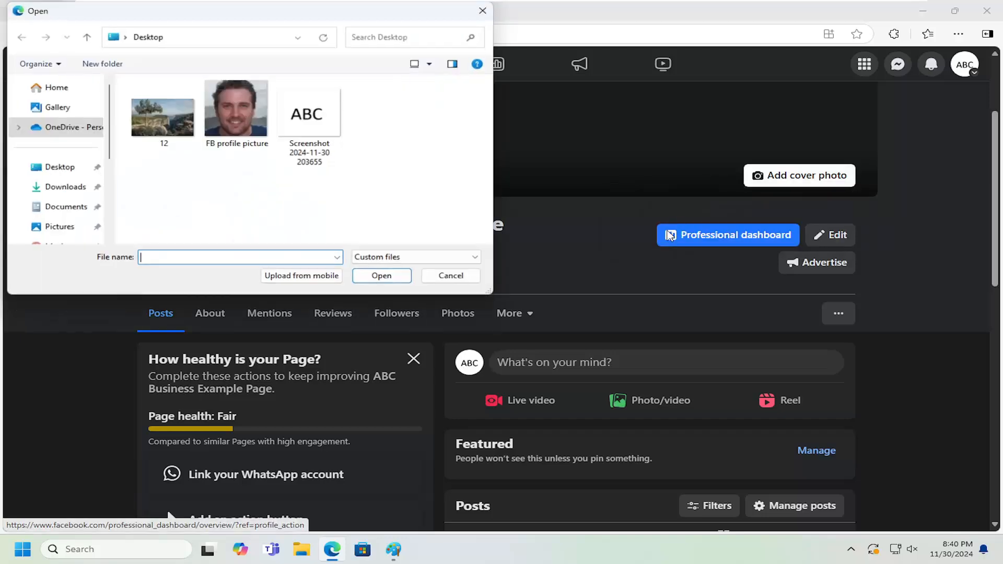
left_click(450, 276)
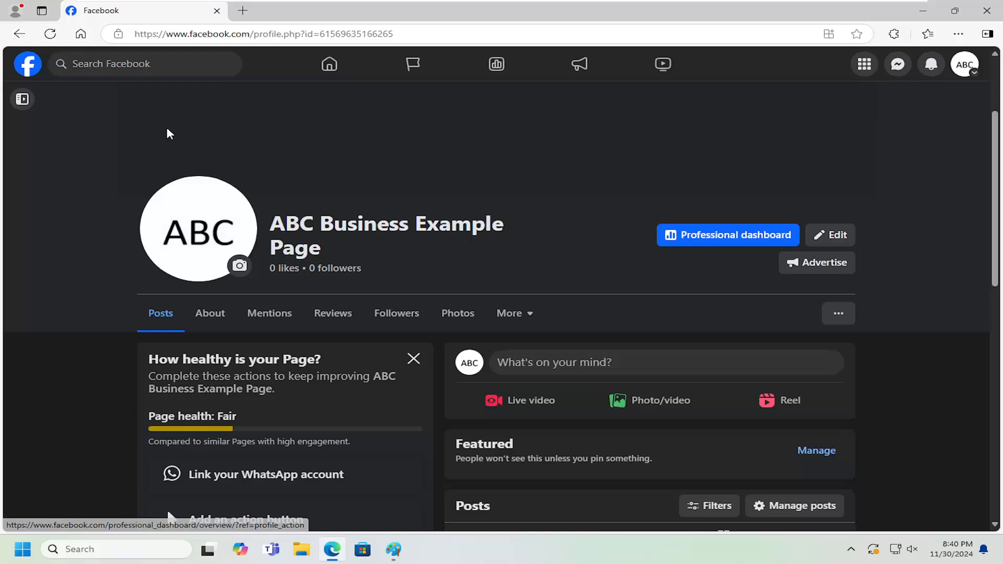
Step: Scroll up to view the uploaded canyon landscape cover photo preview
scroll("up", 3)
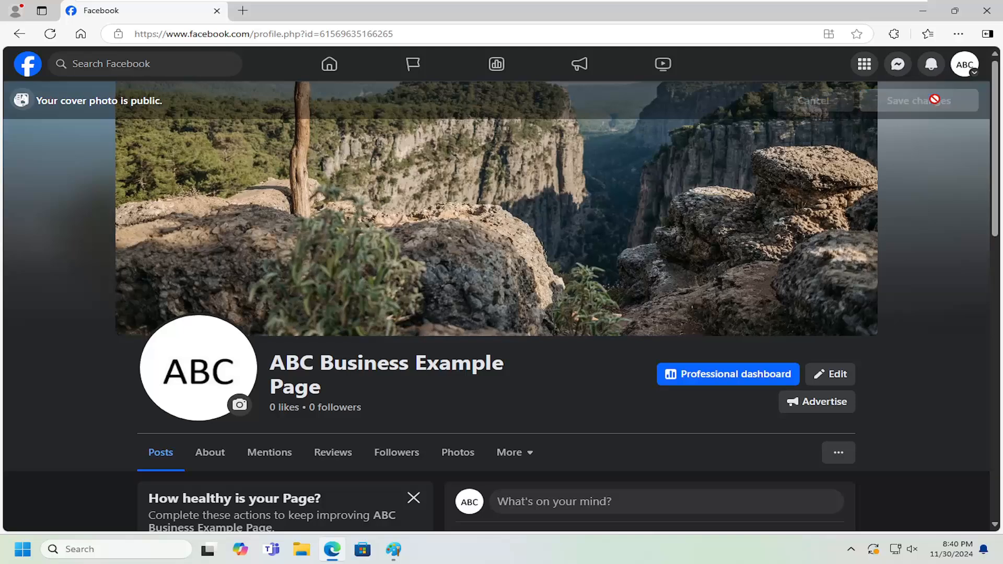
mouse_move(695, 249)
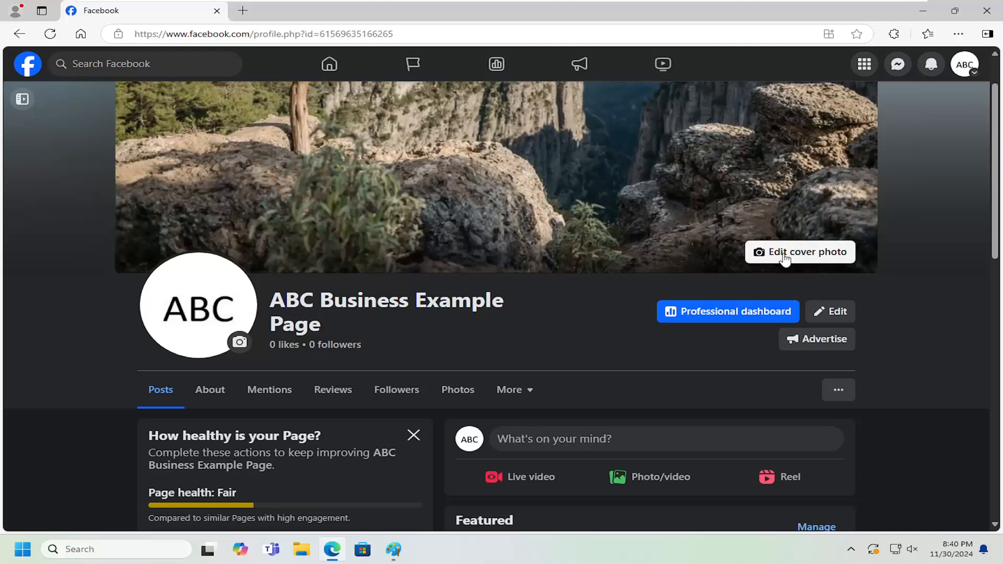
Step: Remove the canyon cover photo from the ABC Business Example Page and confirm
left_click(800, 251)
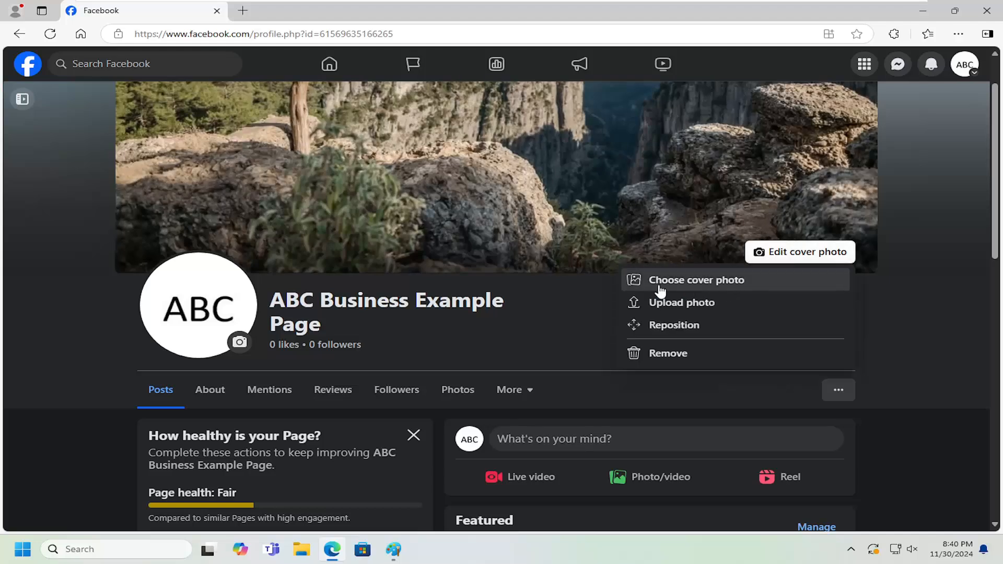
mouse_move(721, 286)
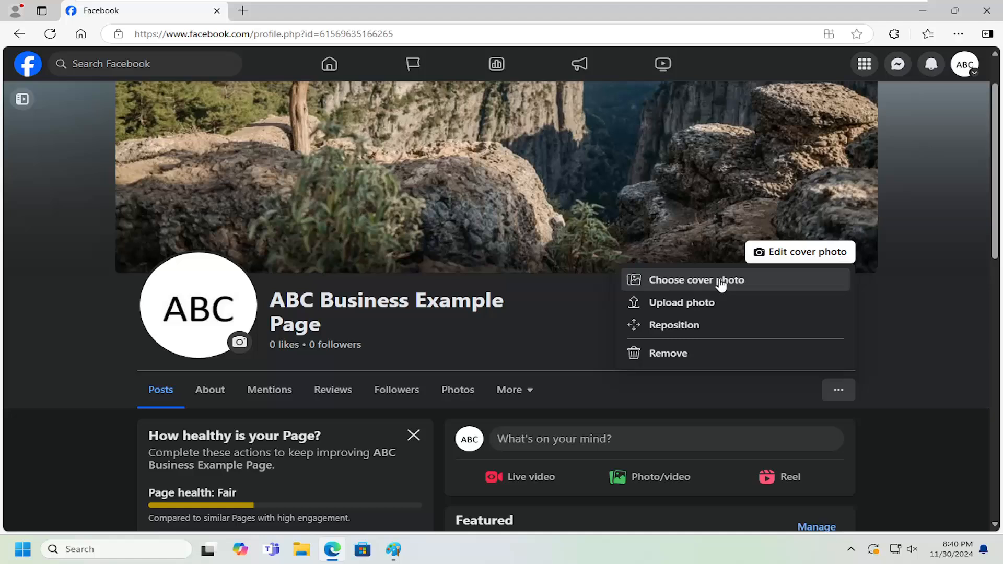
mouse_move(681, 302)
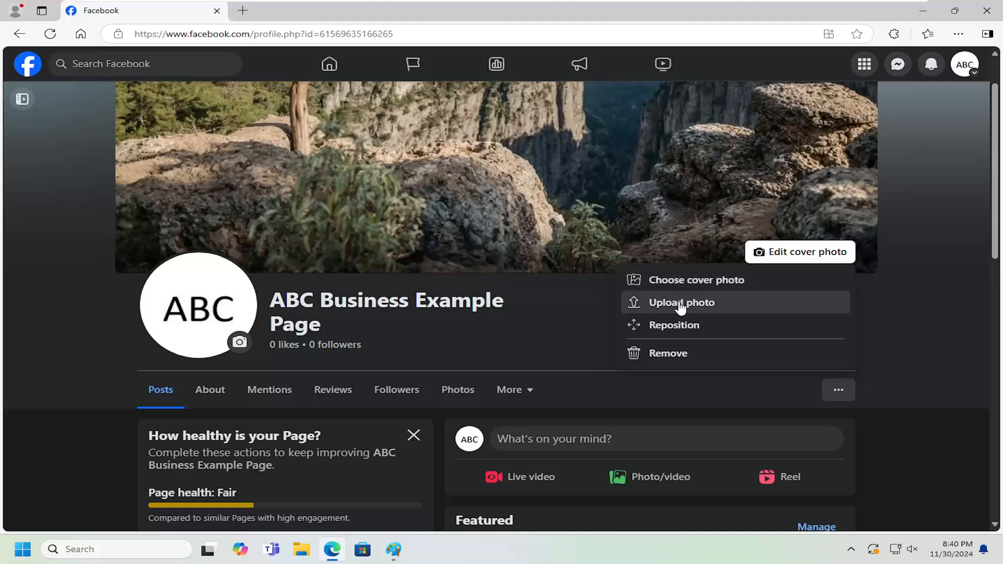
mouse_move(674, 325)
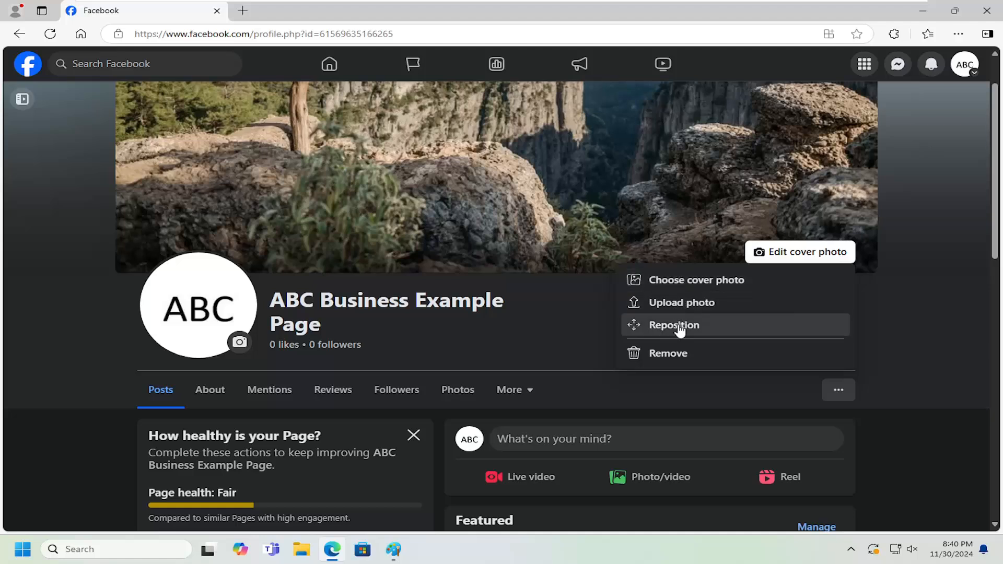
mouse_move(668, 353)
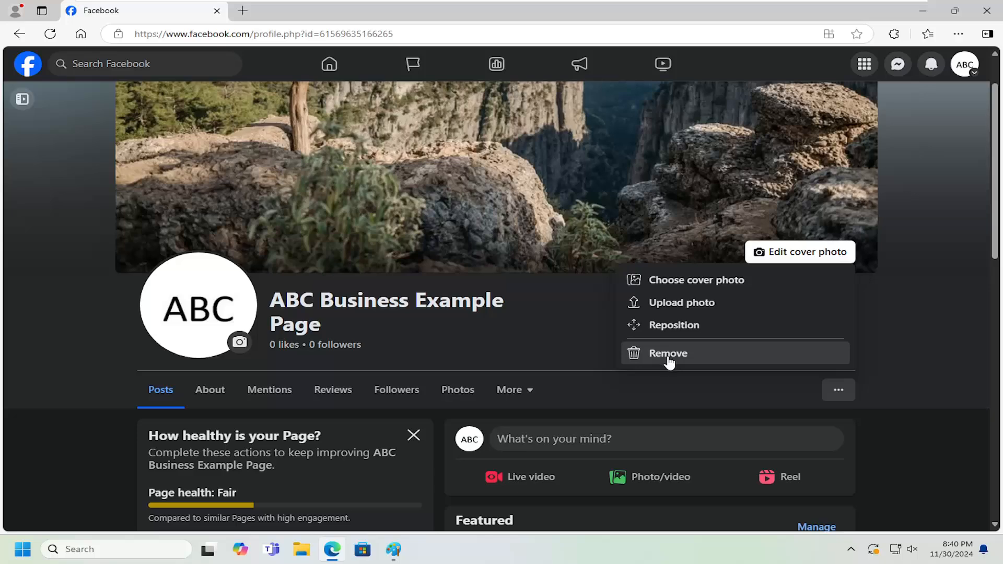
left_click(667, 354)
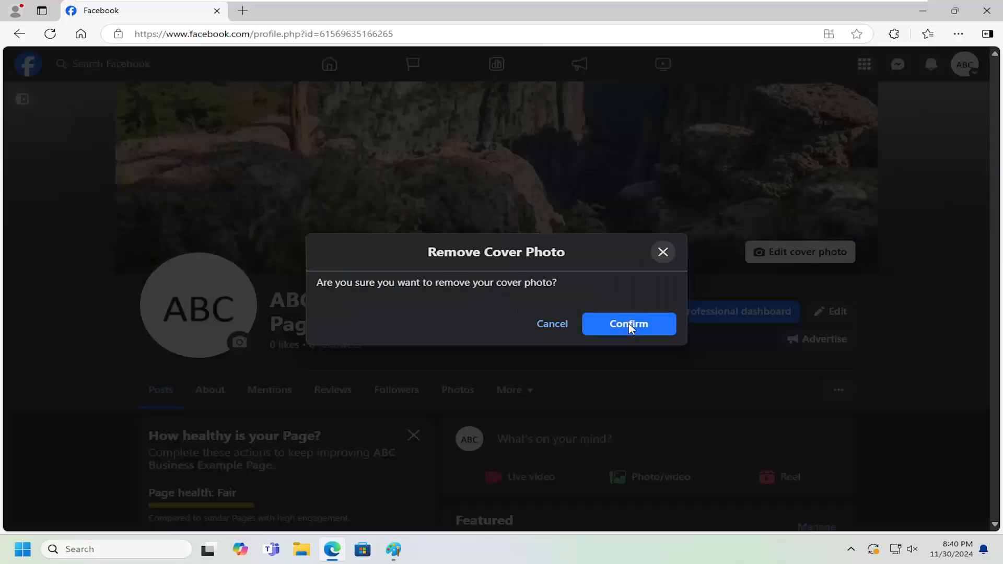
left_click(628, 324)
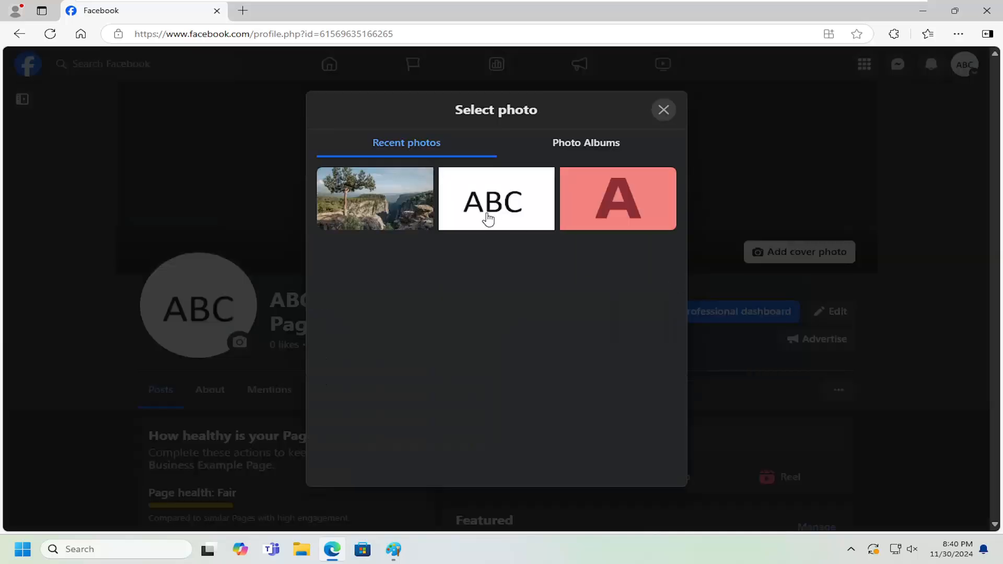
Step: Pick the canyon landscape thumbnail from Recent photos as the new cover
left_click(375, 199)
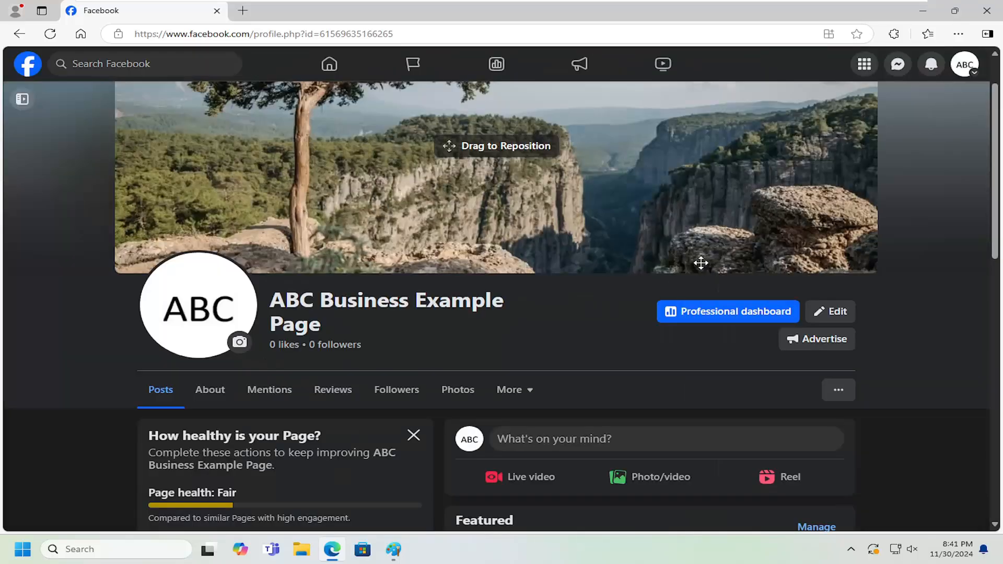
scroll("down", 3)
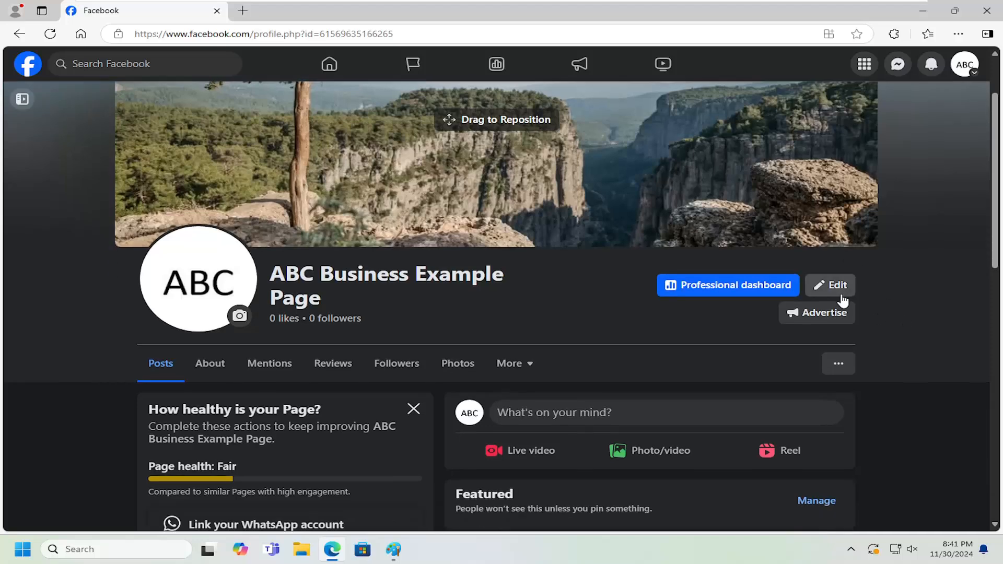